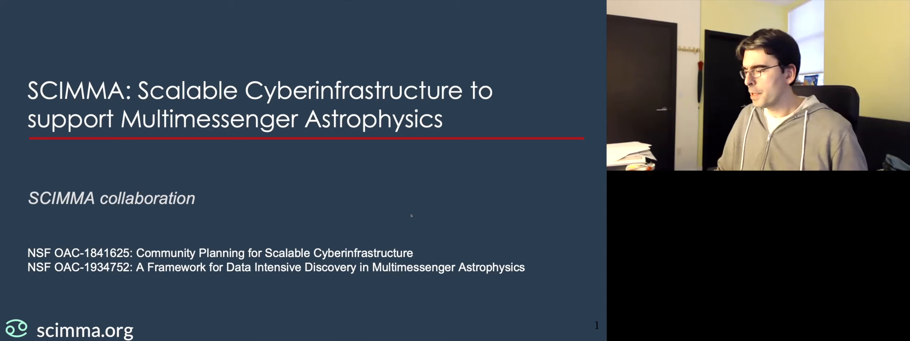
Advance from the SCIMMA title slide to 'Follow-up today', showing the alert-receiving step.
{"action": "key", "text": "Right"}
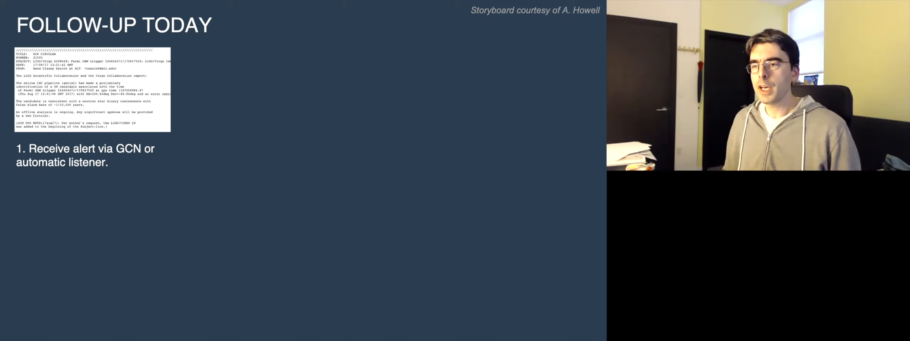
Reveal the Panic panel, then the Phase II forms panel for triggering resources.
{"action": "key", "text": "Right"}
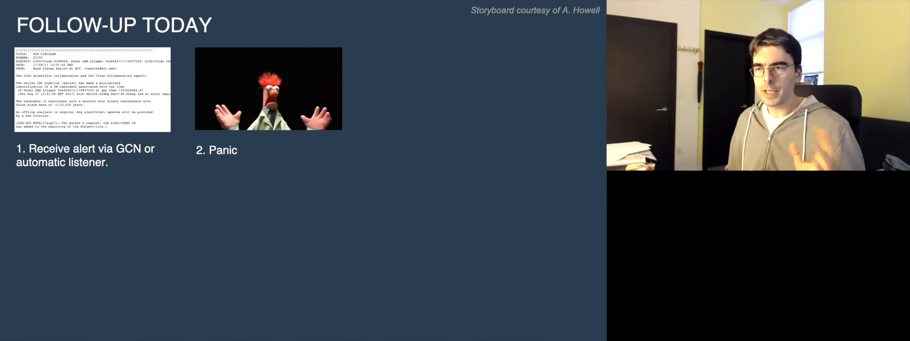
{"action": "key", "text": "Right"}
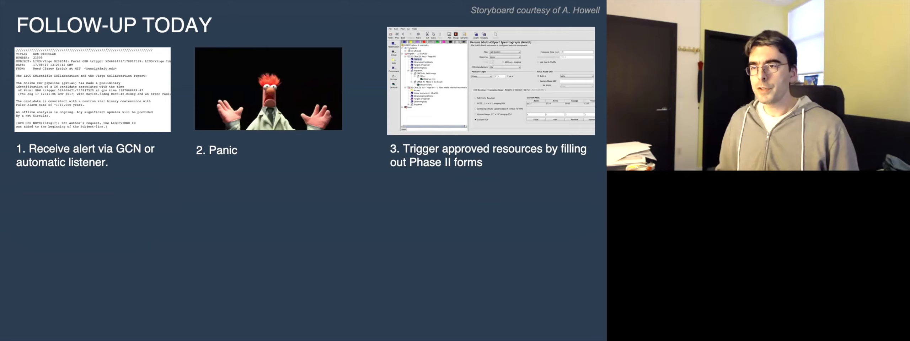